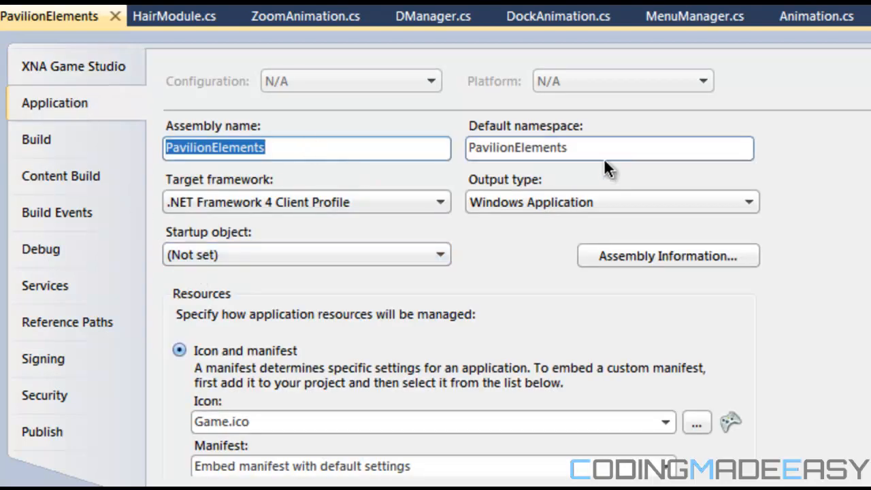
# Step: Show the PavilionElements project's Publish settings page
pyautogui.click(40, 432)
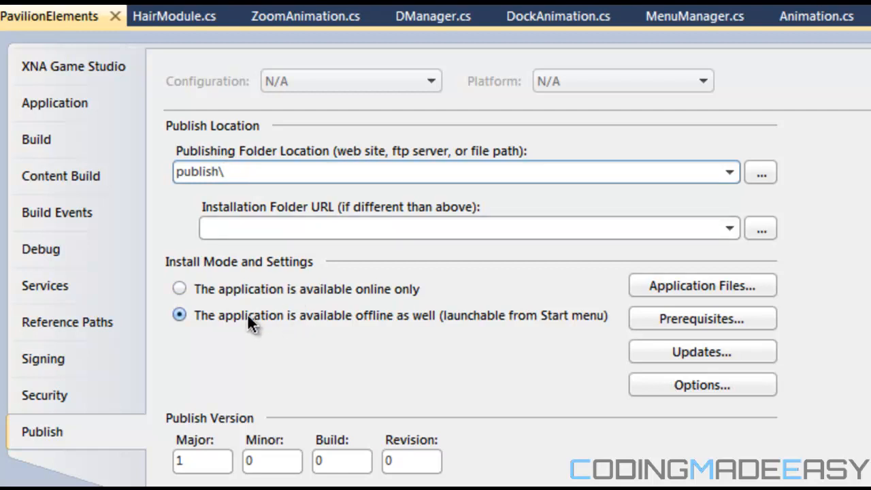
pyautogui.click(703, 384)
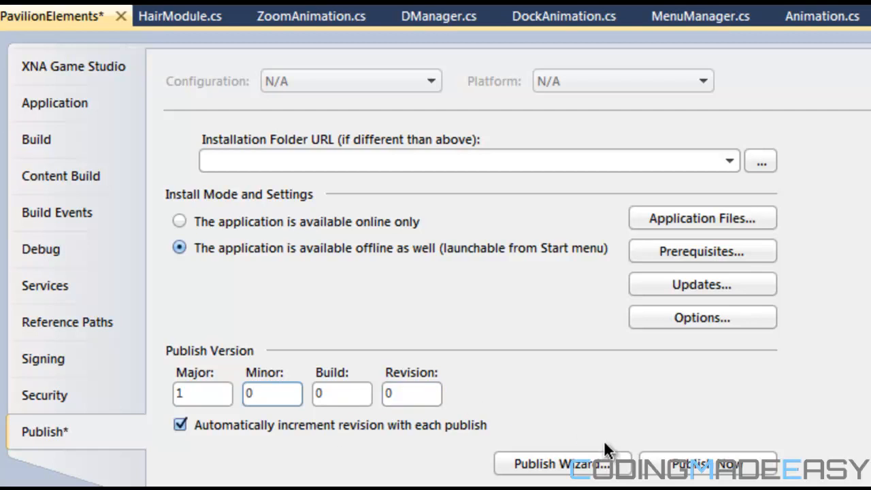
pyautogui.moveTo(561, 463)
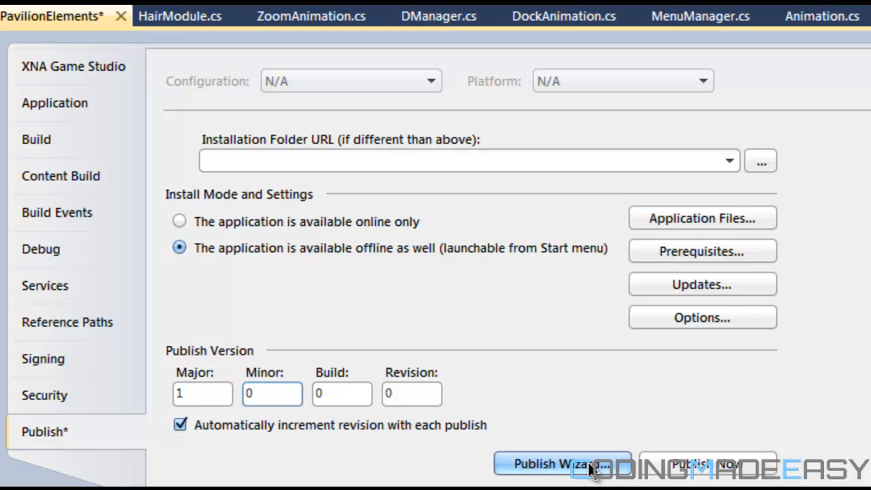
# Step: Run the Publish Wizard so the publish folder receives the application files and setup
pyautogui.click(561, 463)
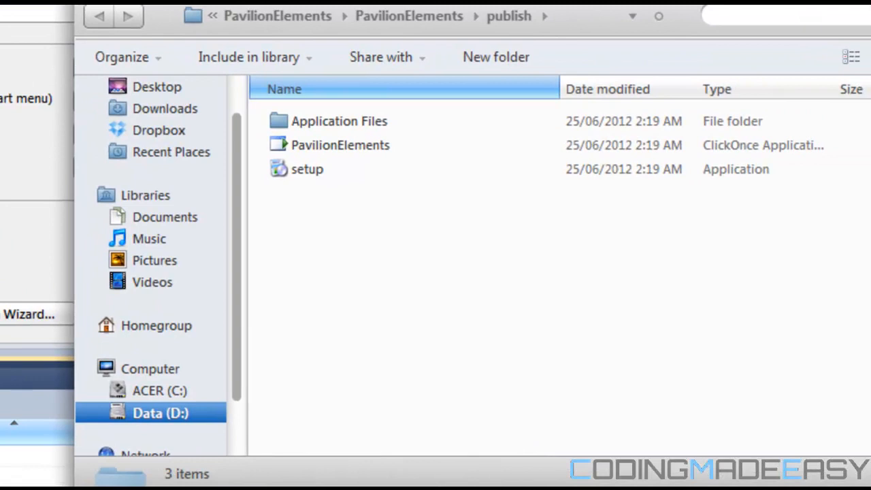
pyautogui.moveTo(346, 207)
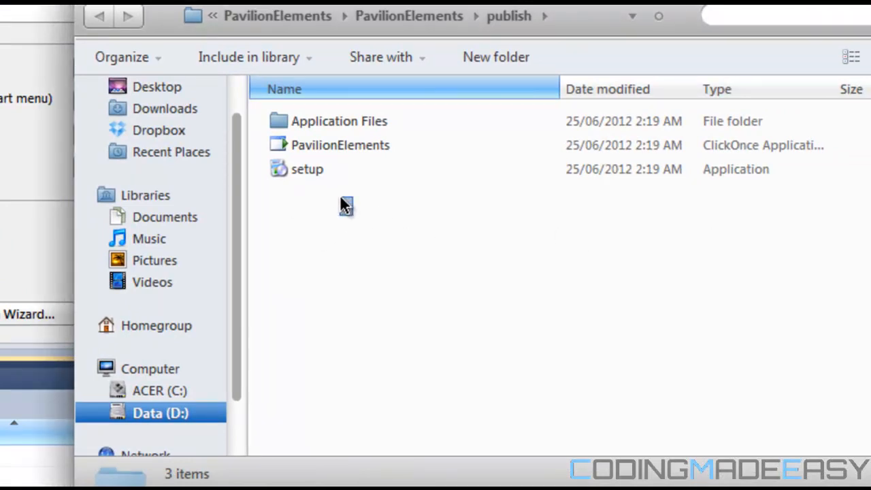
# Step: Navigate to the publish folder and launch the PavilionElements ClickOnce setup
pyautogui.click(340, 145)
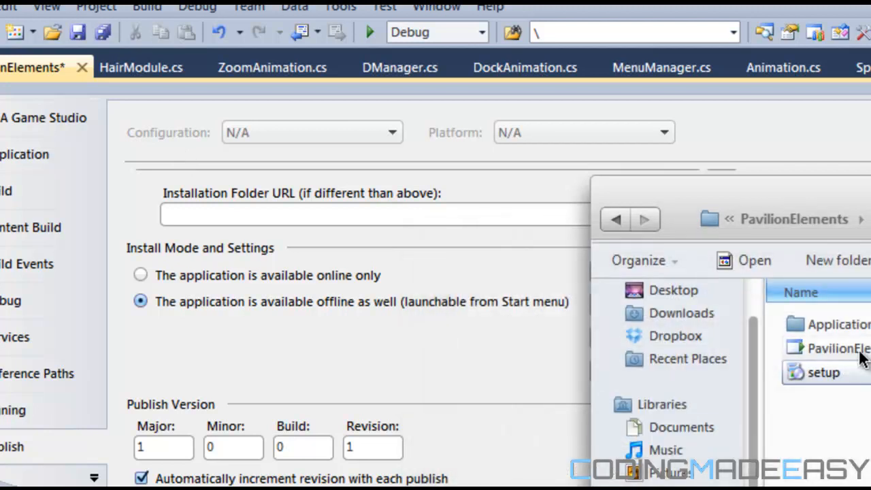
pyautogui.doubleClick(838, 349)
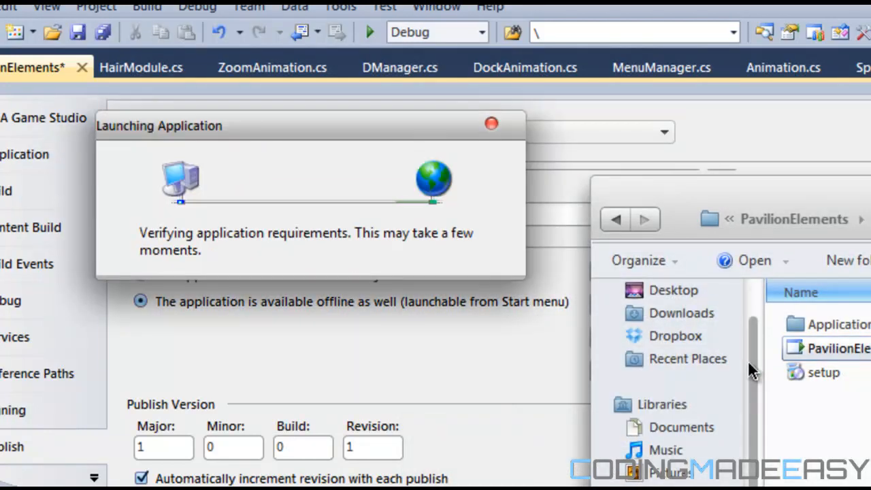